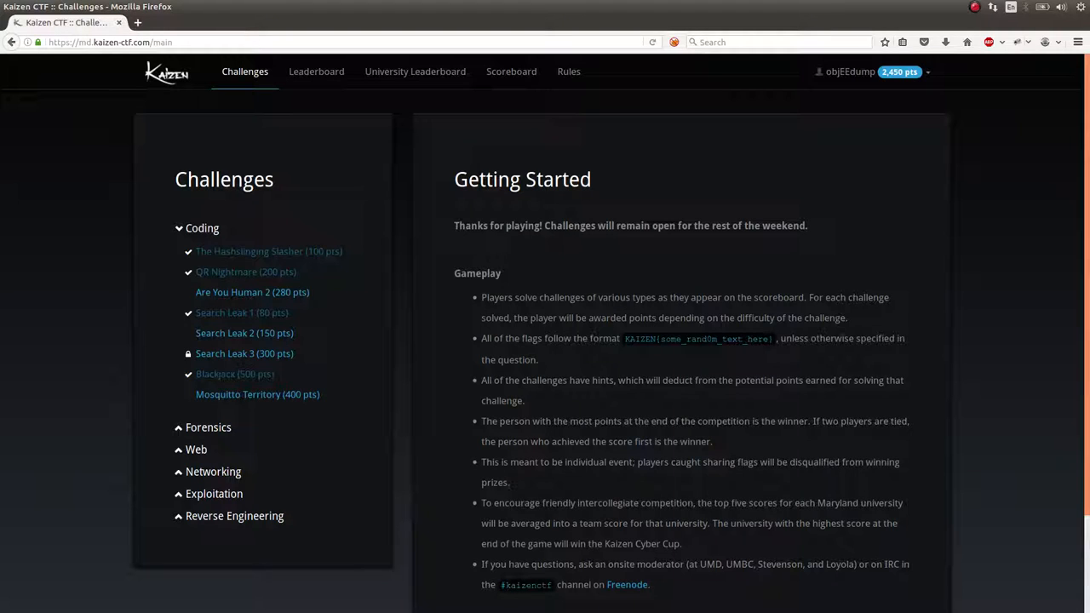
mouse_move(937, 162)
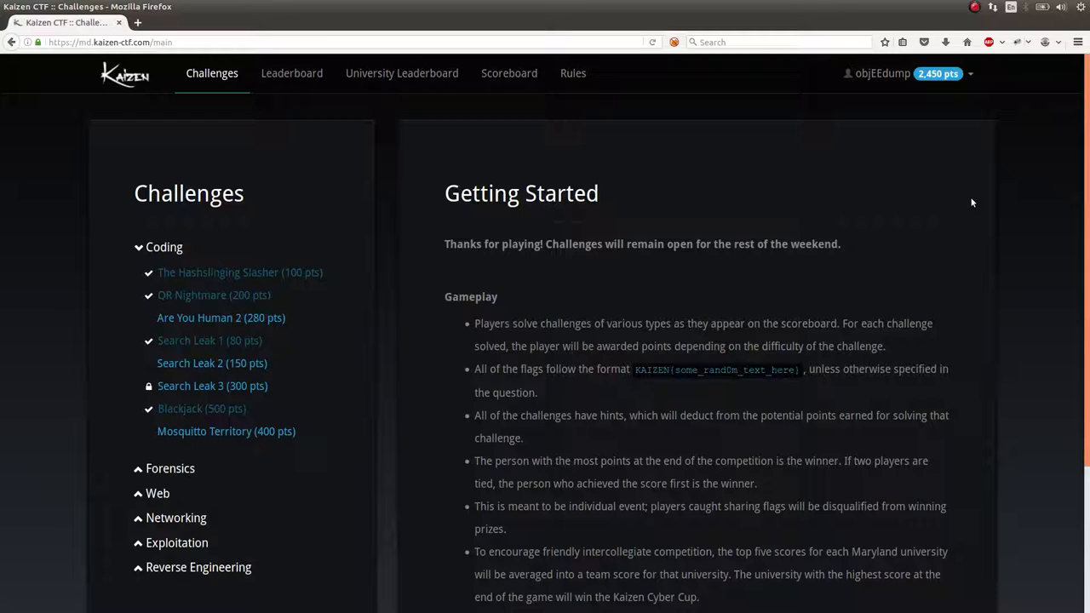
mouse_move(1011, 210)
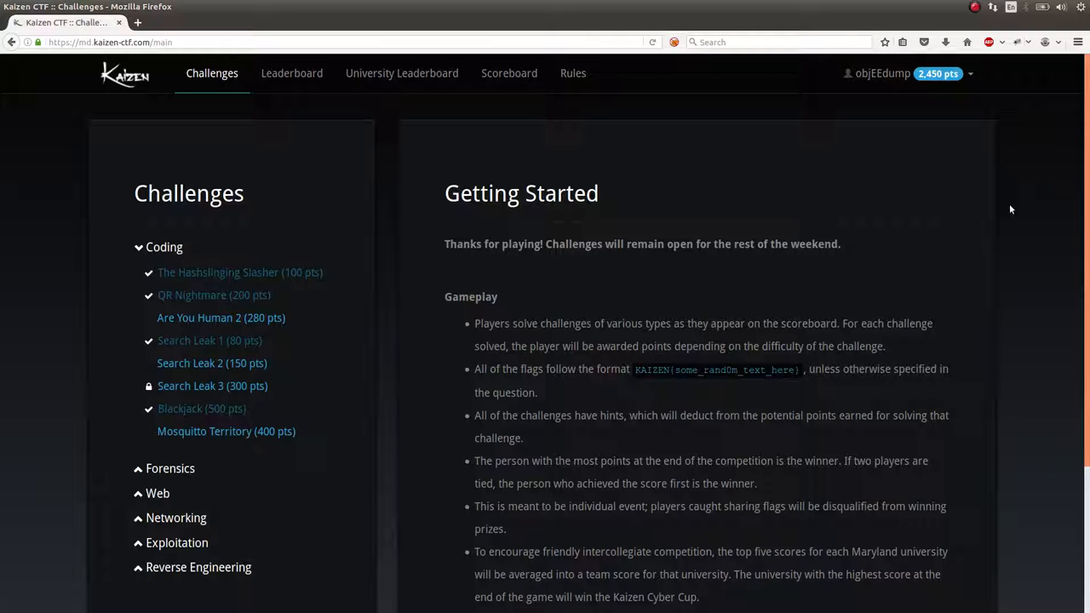
Open the QR Nightmare challenge from the Coding category in Kaizen CTF
scroll("down", 3)
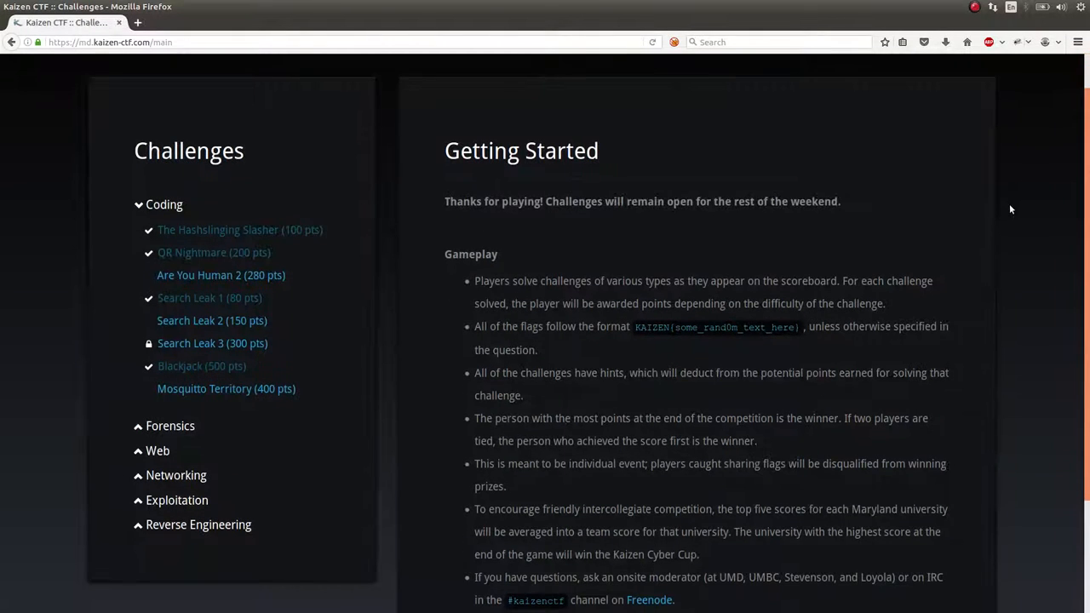
scroll("up", 3)
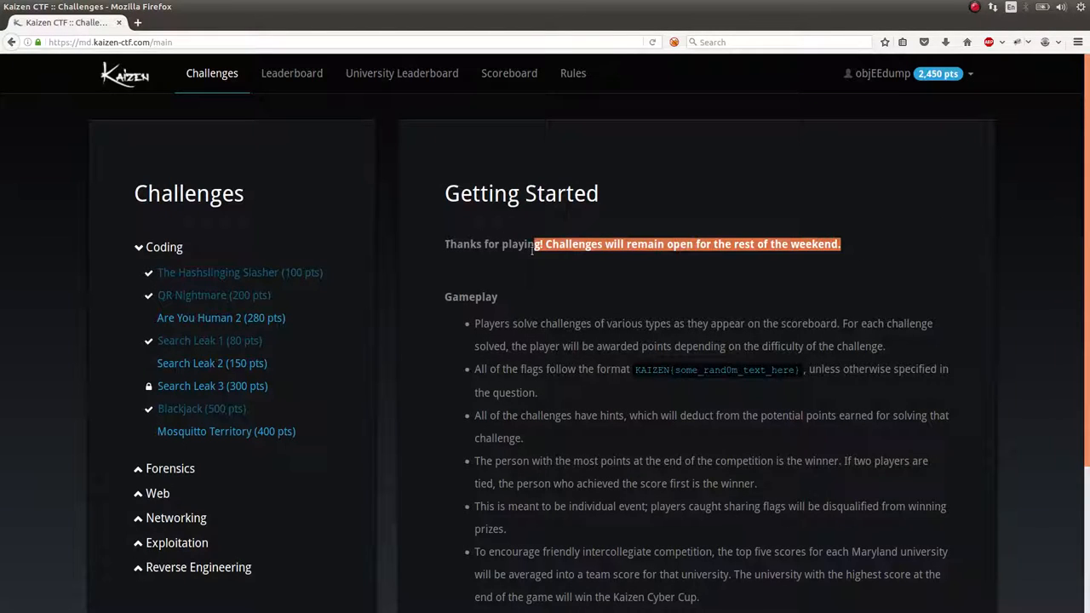
left_click(622, 293)
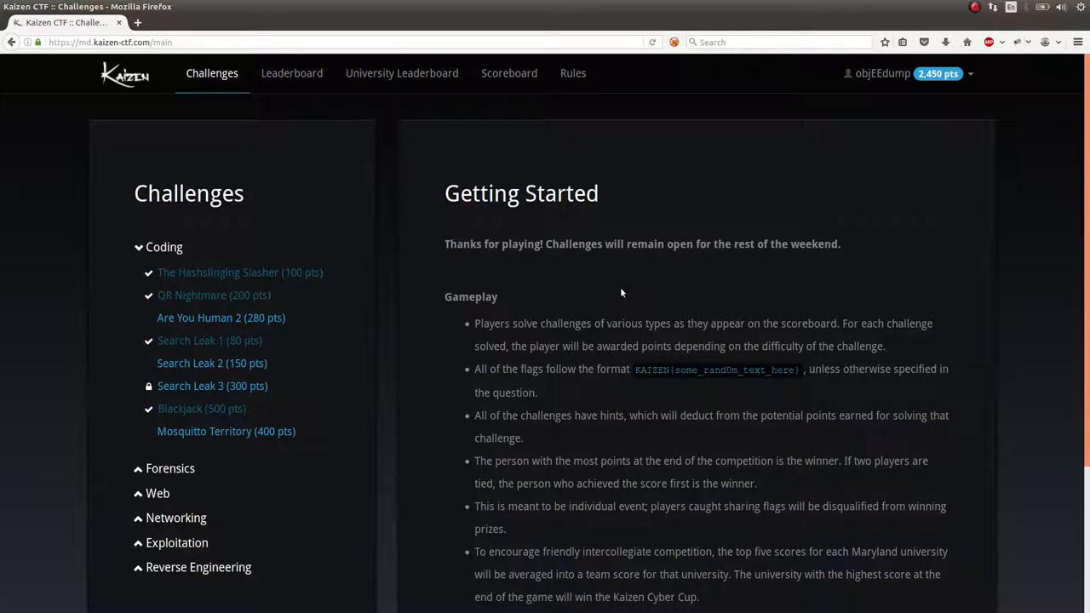
mouse_move(533, 317)
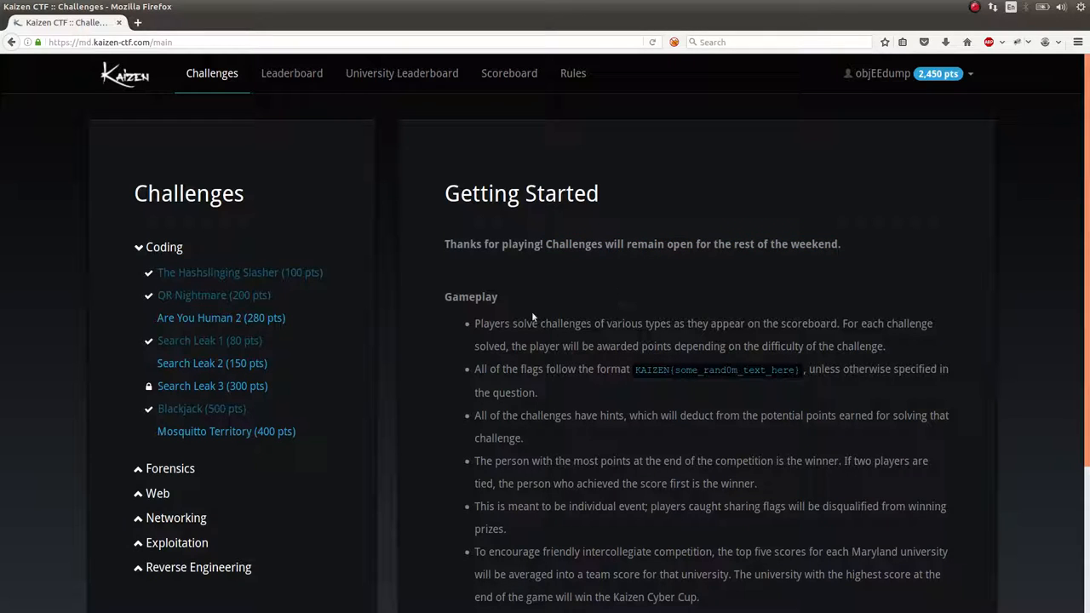
left_click(191, 295)
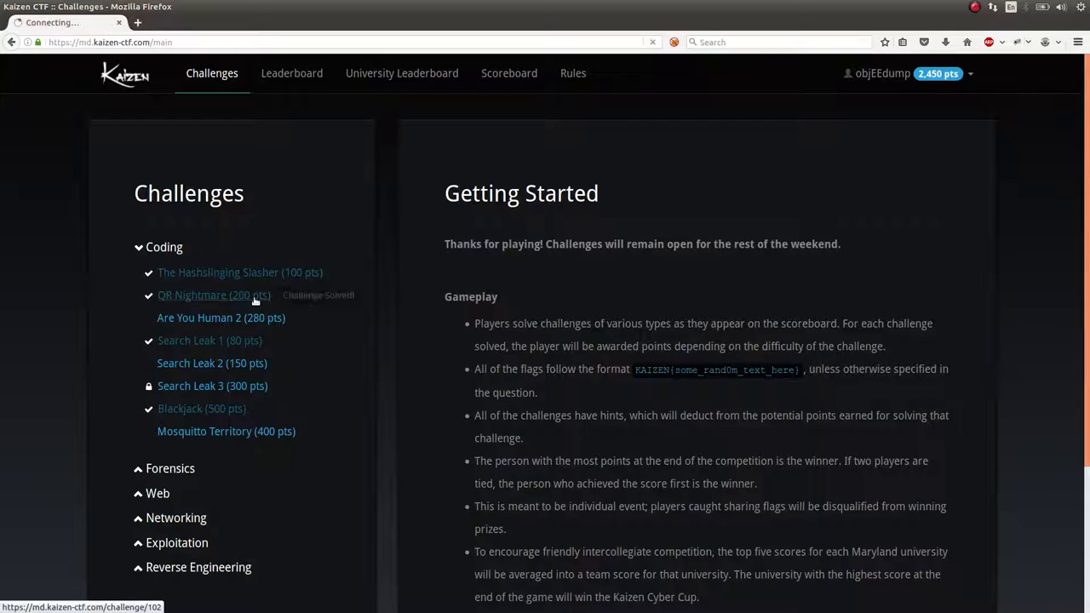
left_click(193, 295)
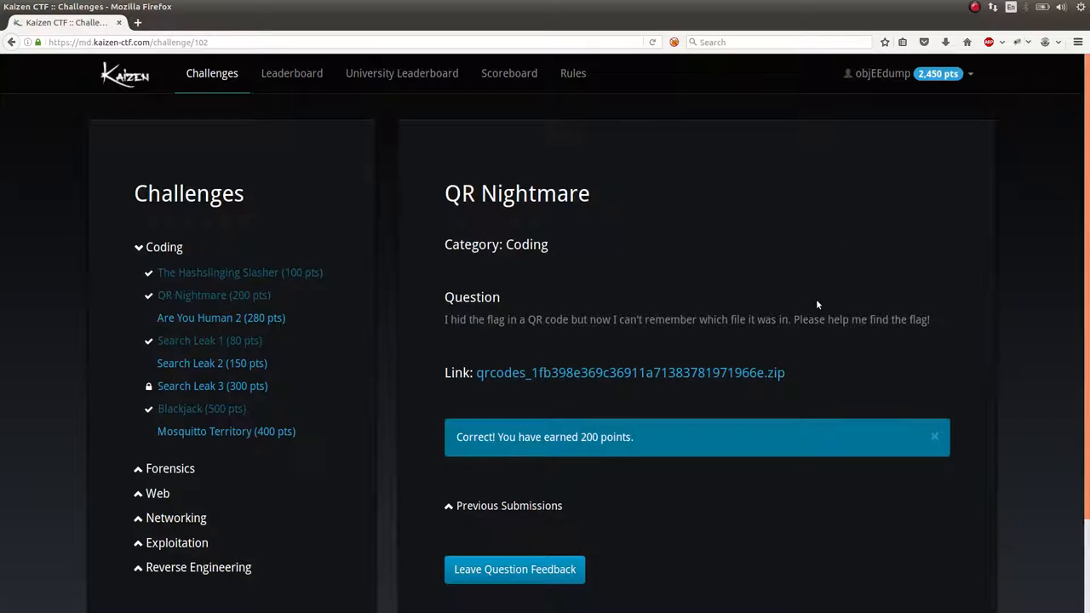
mouse_move(446, 319)
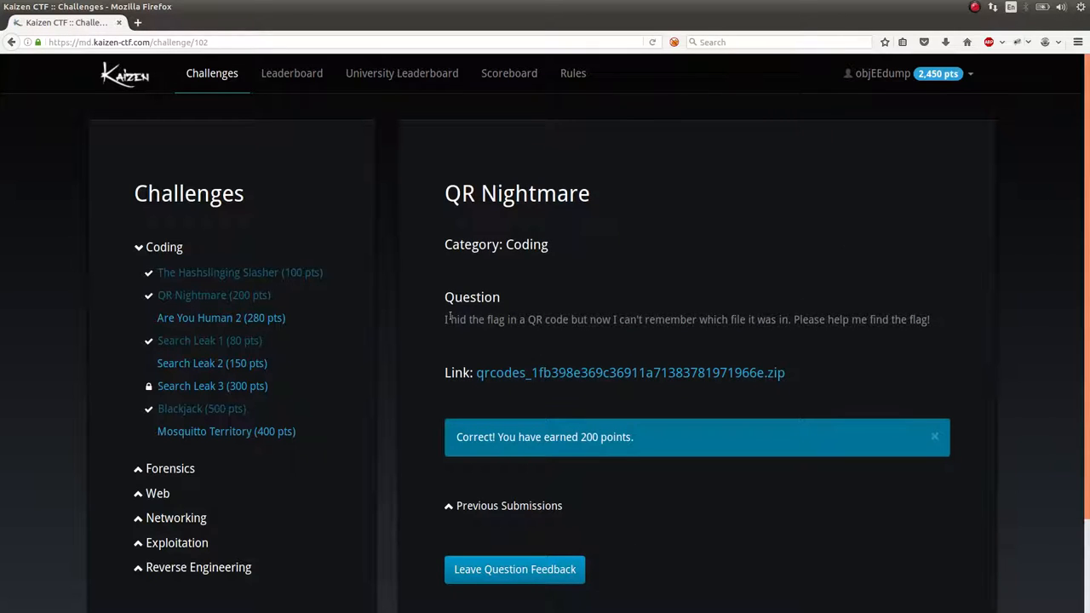
mouse_move(606, 332)
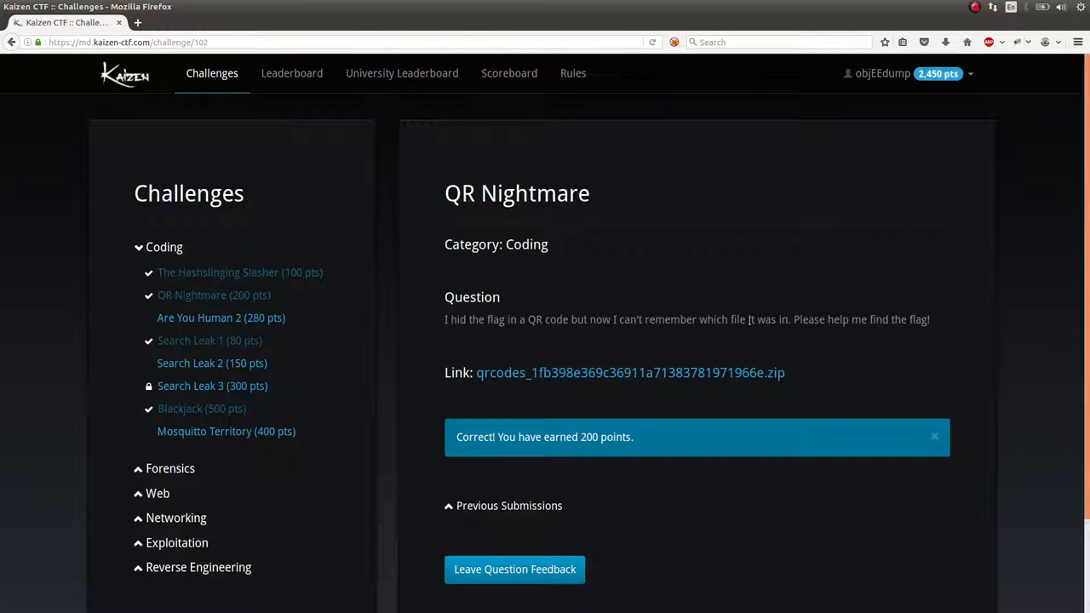
Save the qrcodes zip archive to disk and create a new download folder
left_click(630, 372)
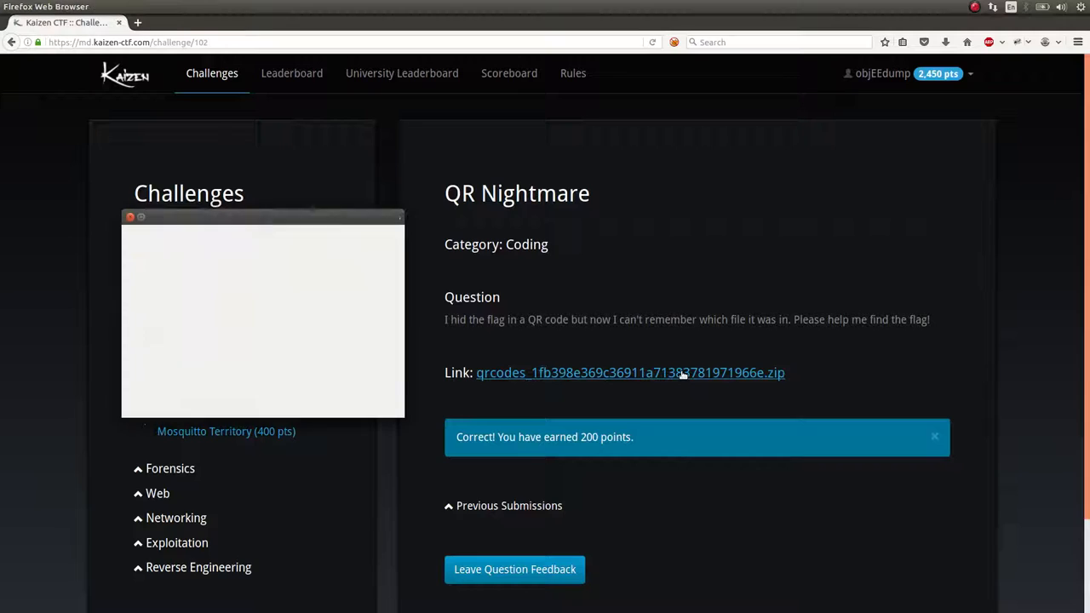
left_click(629, 372)
type("ka")
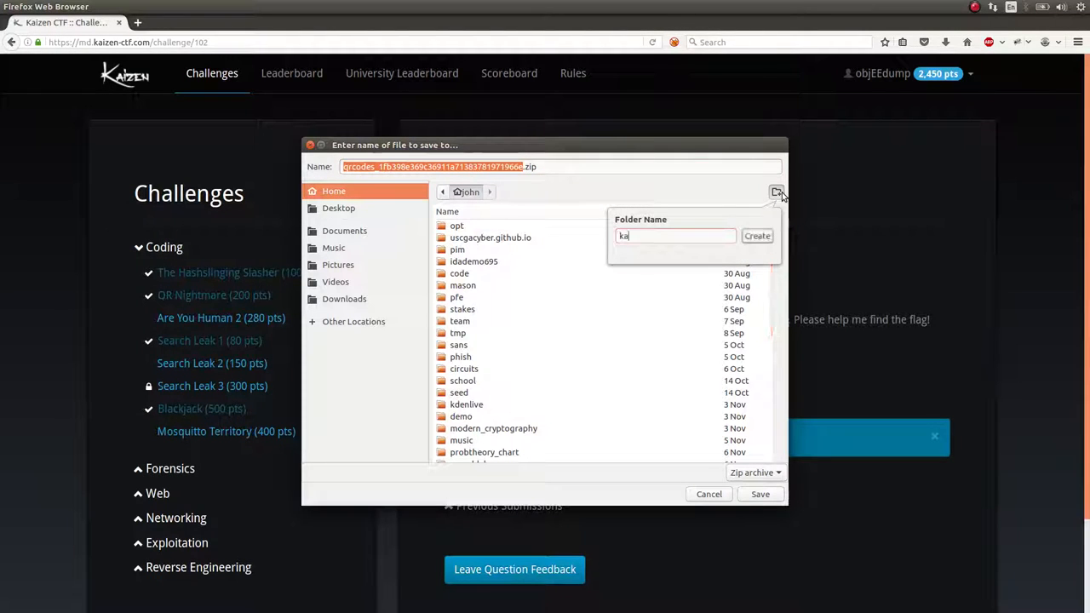
left_click(756, 236)
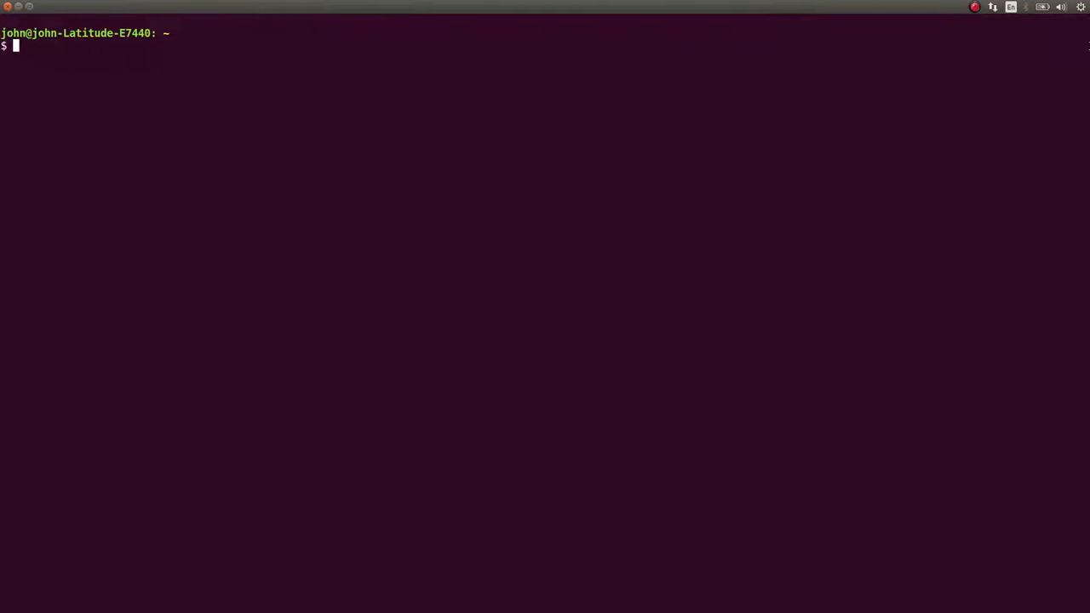
In kaizen/, create a qr_nightmare folder and move the challenge zip into it
type("cd kaizen/")
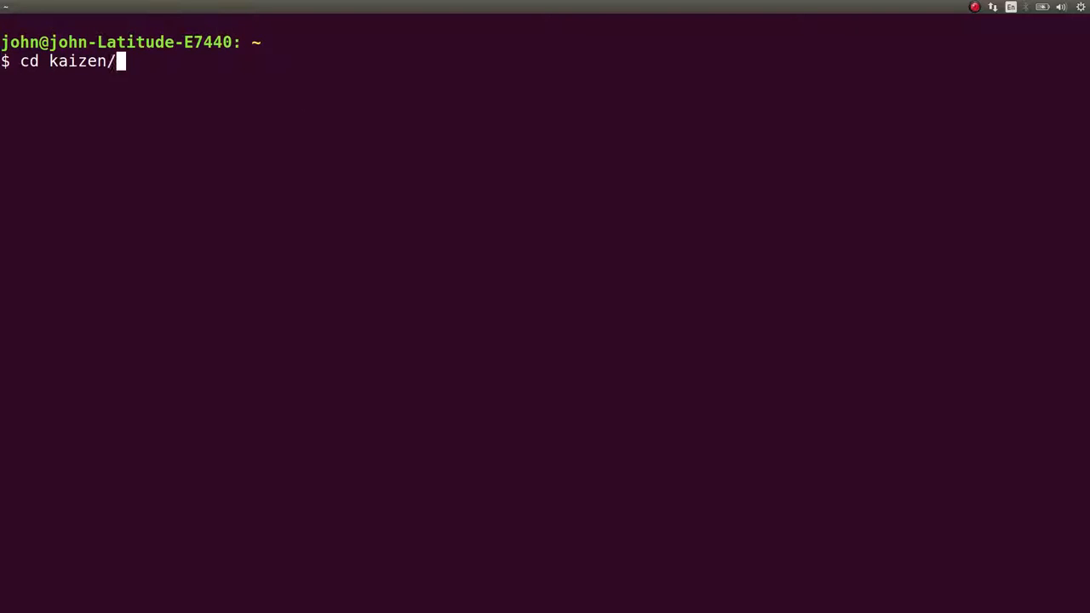
key("Return")
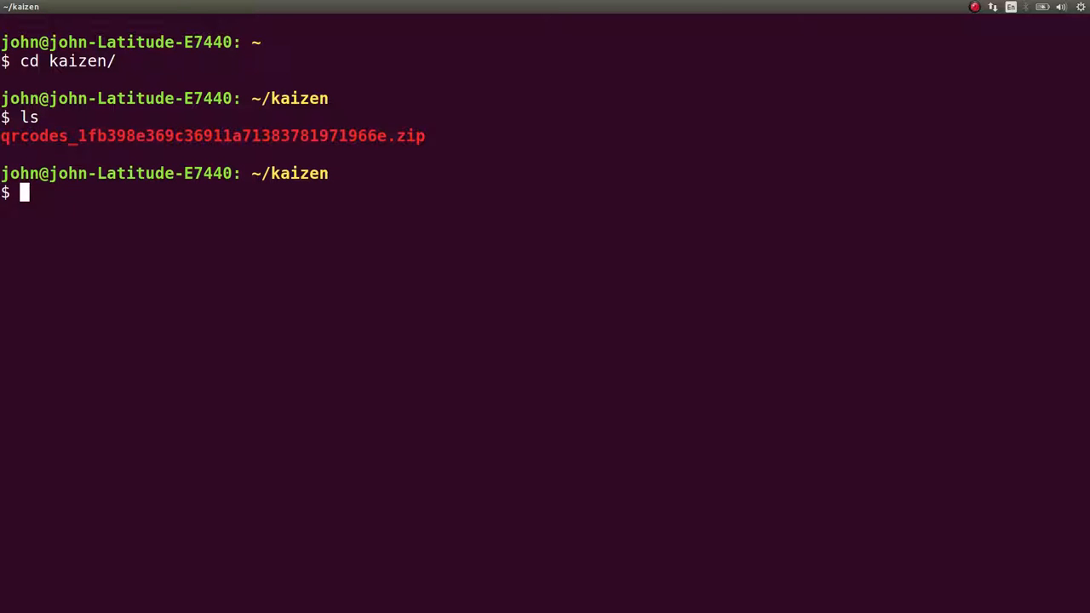
type("mkdir qr")
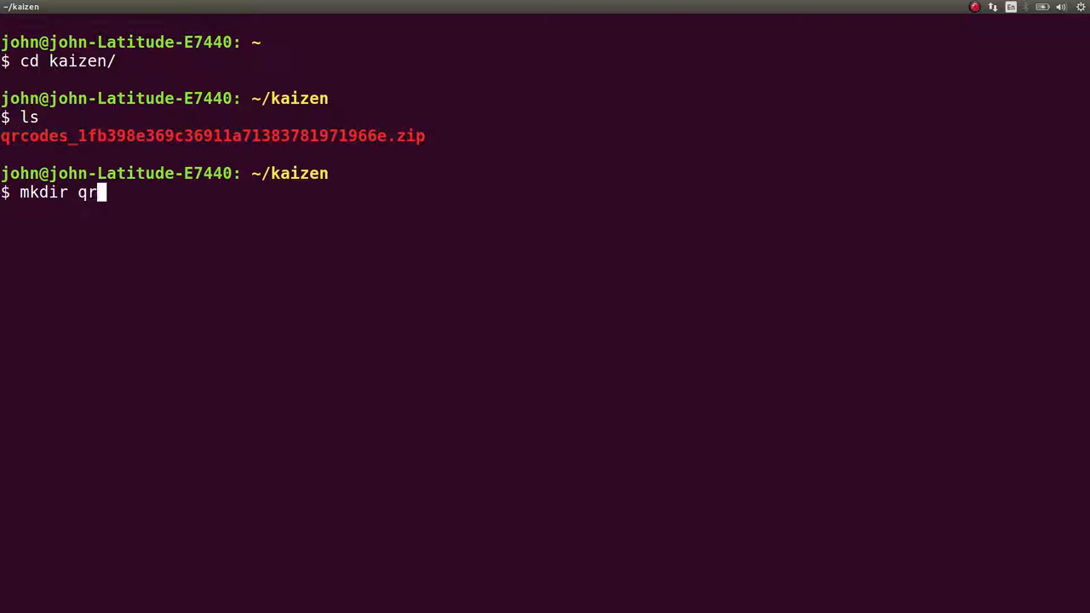
type("_nightms")
type("mv qr")
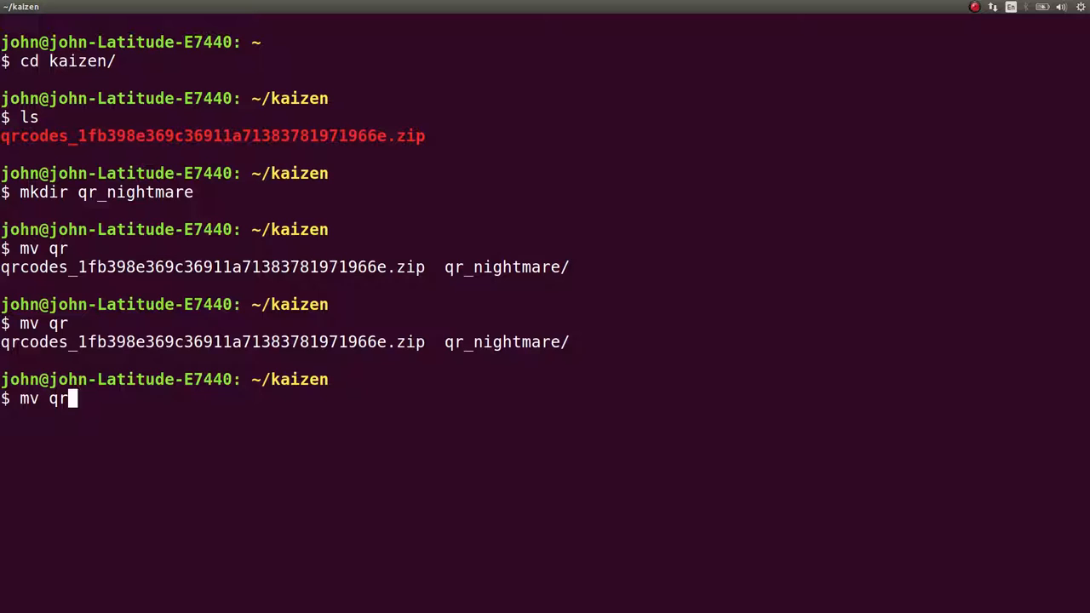
key("Tab")
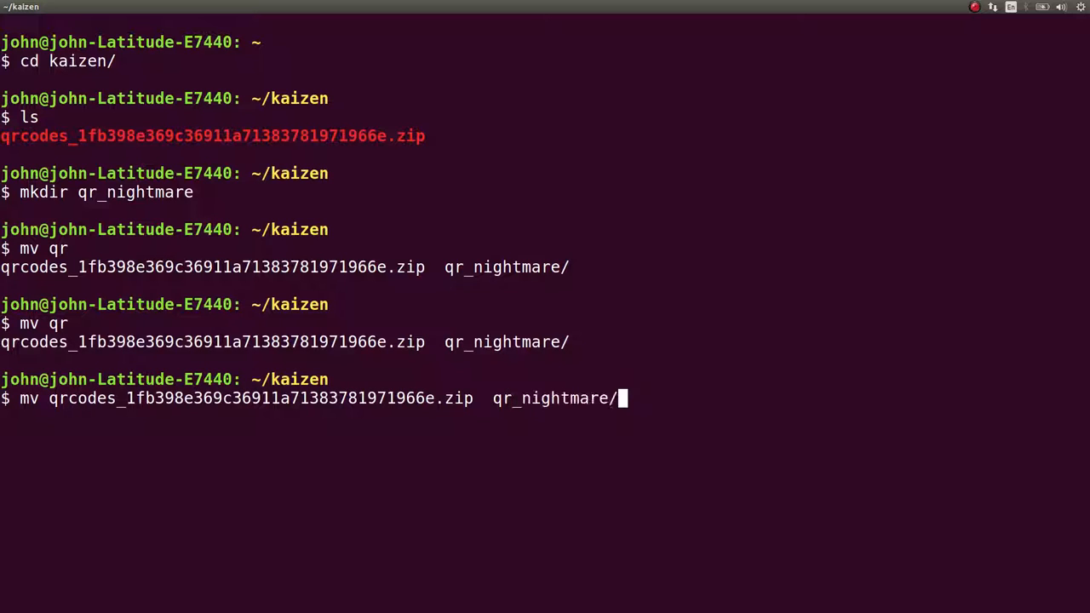
key("Return")
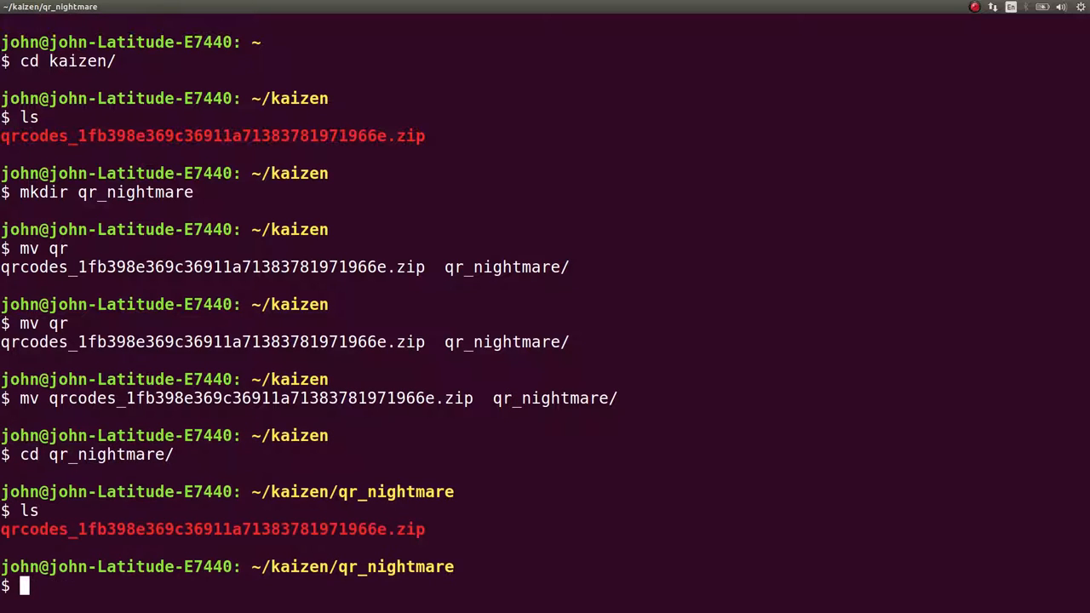
Unzip the archive and enter the extracted qrcodes/ folder
type("unzip")
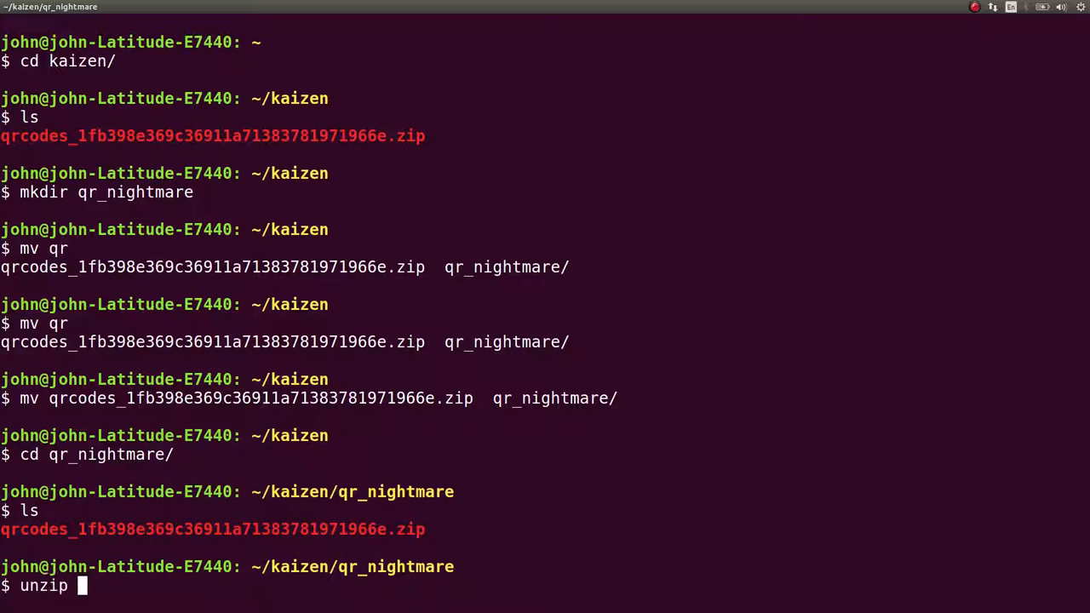
key("Return")
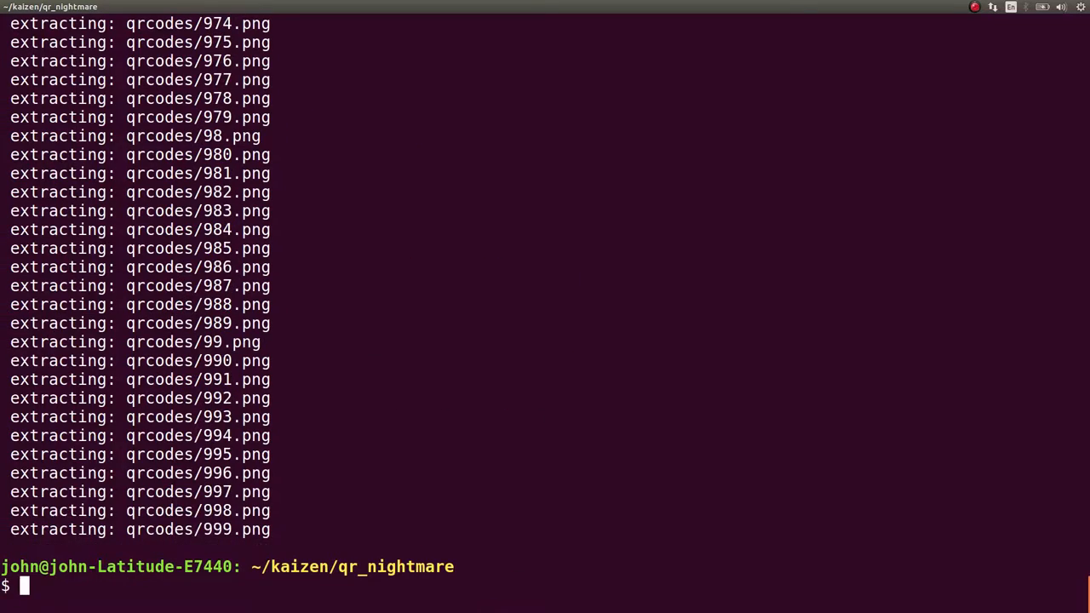
type("cd qrcodes/")
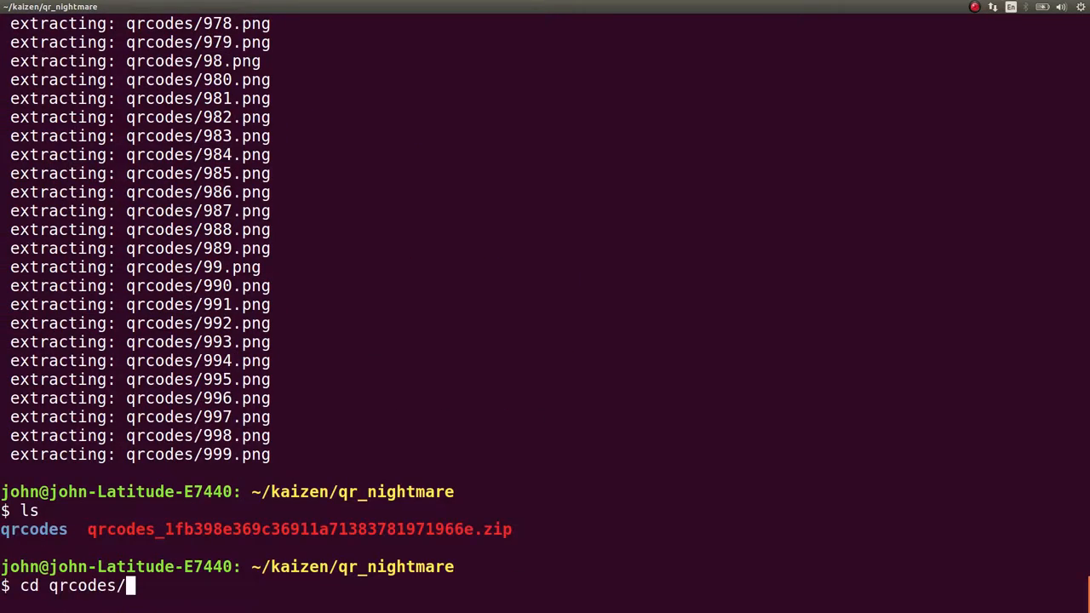
key("Return")
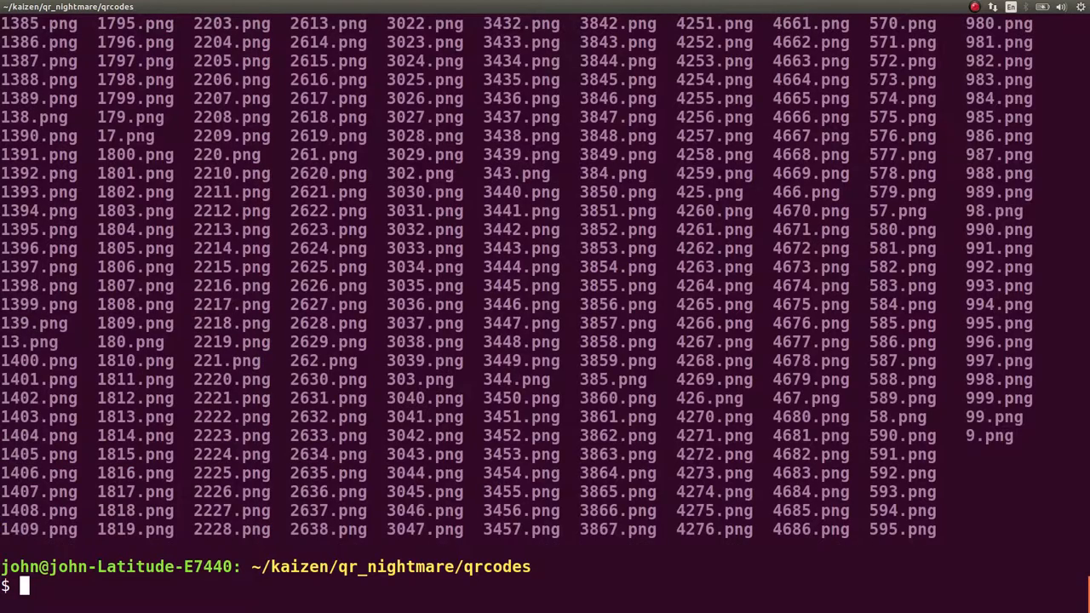
Open 9.png in Eye of GNOME with eog to inspect a QR code
type("eog 9.png")
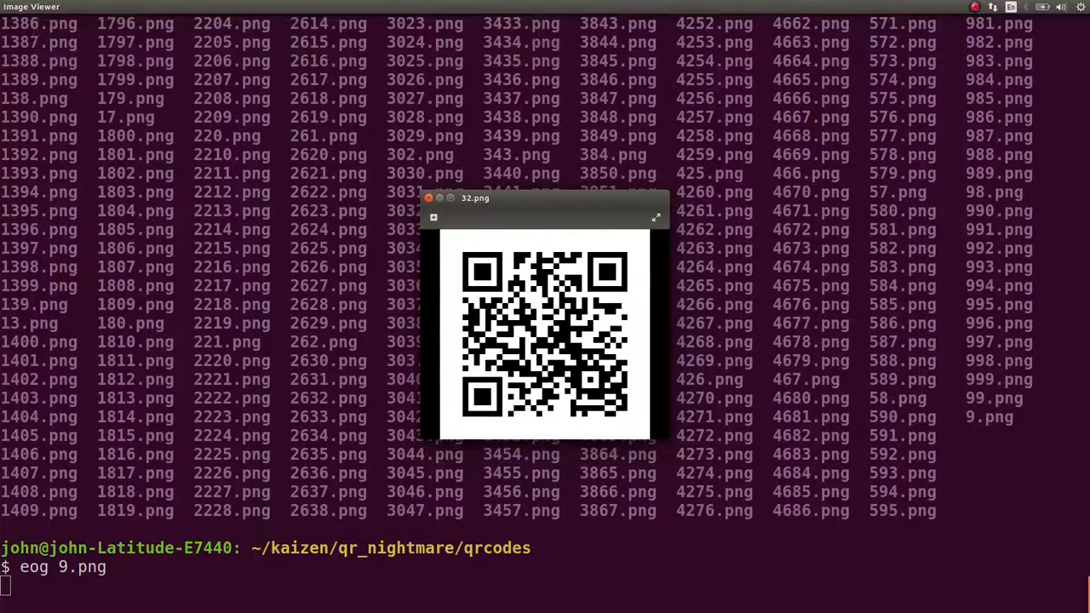
left_click(427, 198)
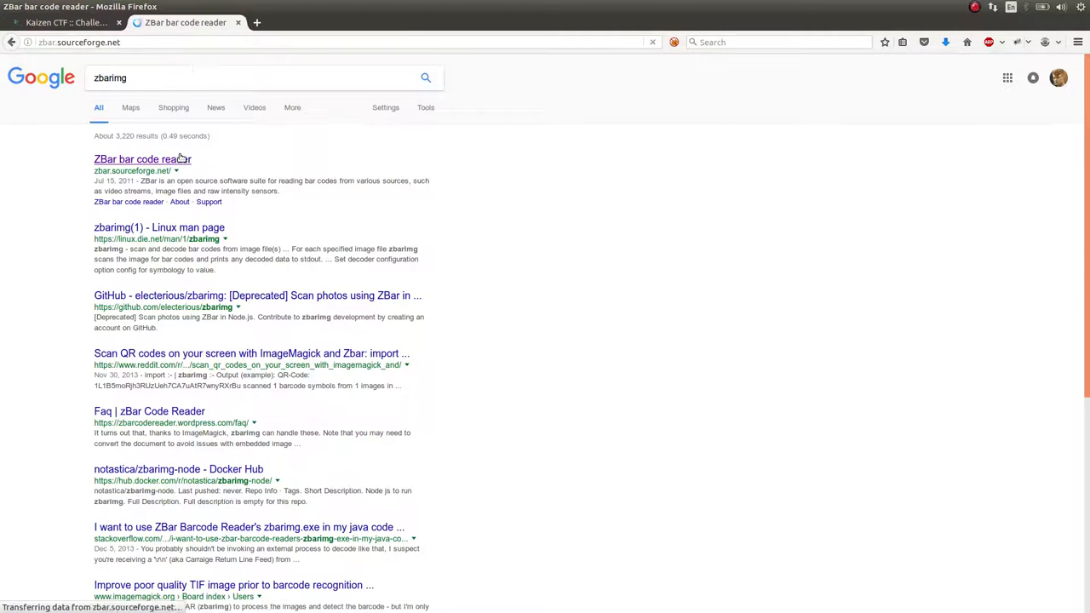
Open the 'ZBar bar code reader' result from the zbarimg search
left_click(142, 159)
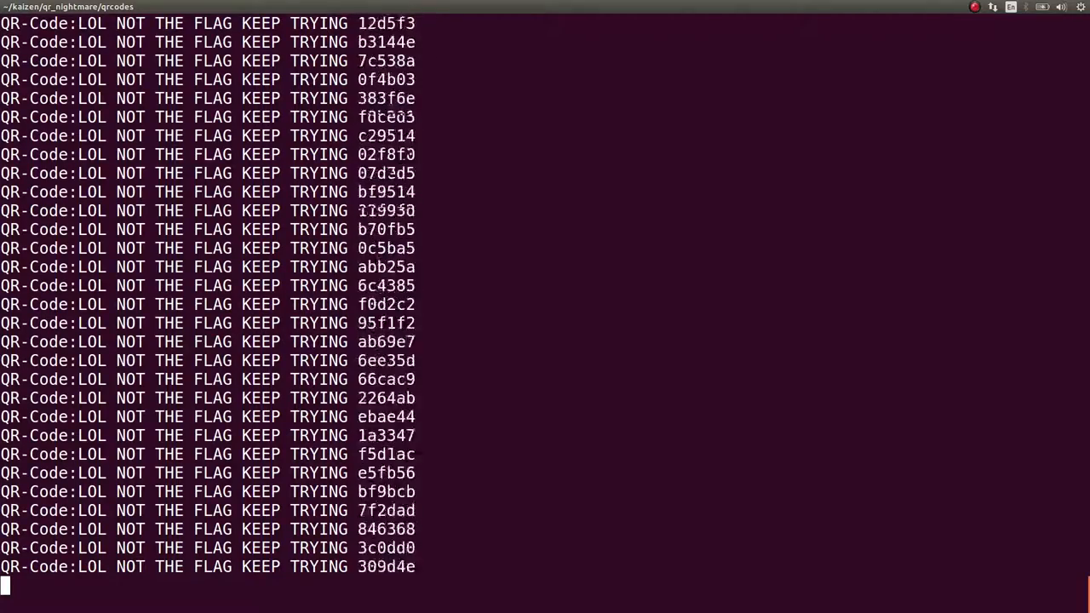
Decode all images with zbarimg, excluding 'LOL NOT THE FLAG' lines via grep -v
scroll("down", 3)
type("zbarimg *|grep -v \"LOL")
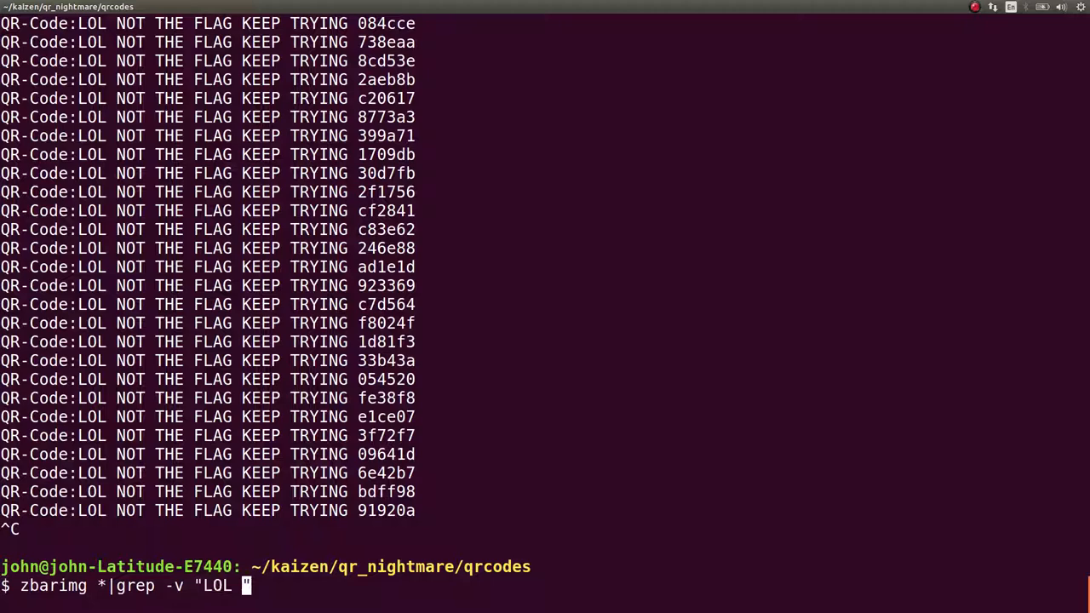
type("NOT THE FLAG\"")
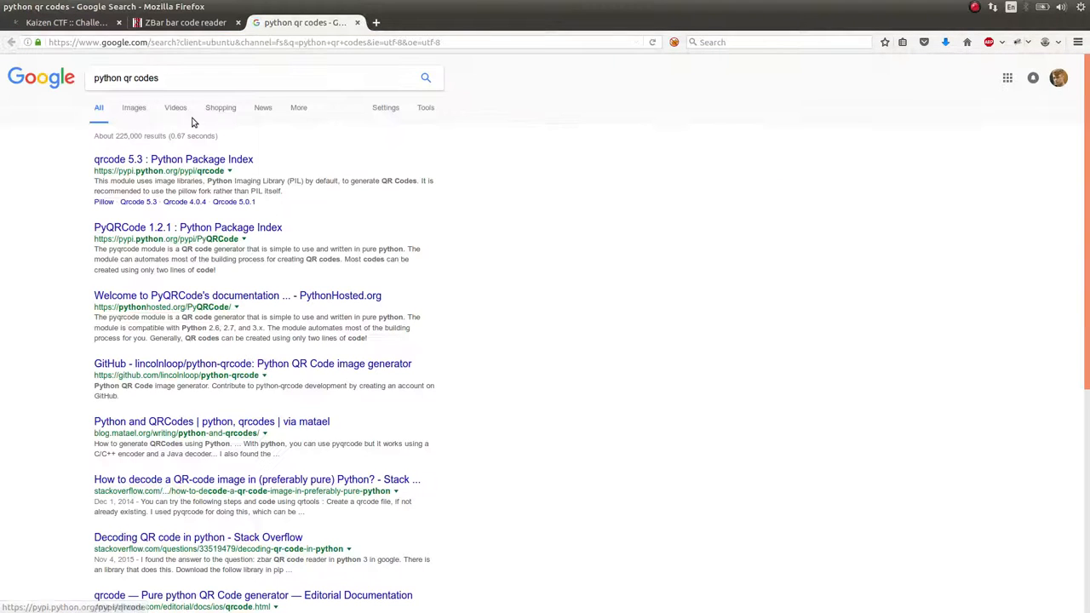
Open the qrcode 5.3 PyPI page and scroll down to its Usage section
left_click(173, 160)
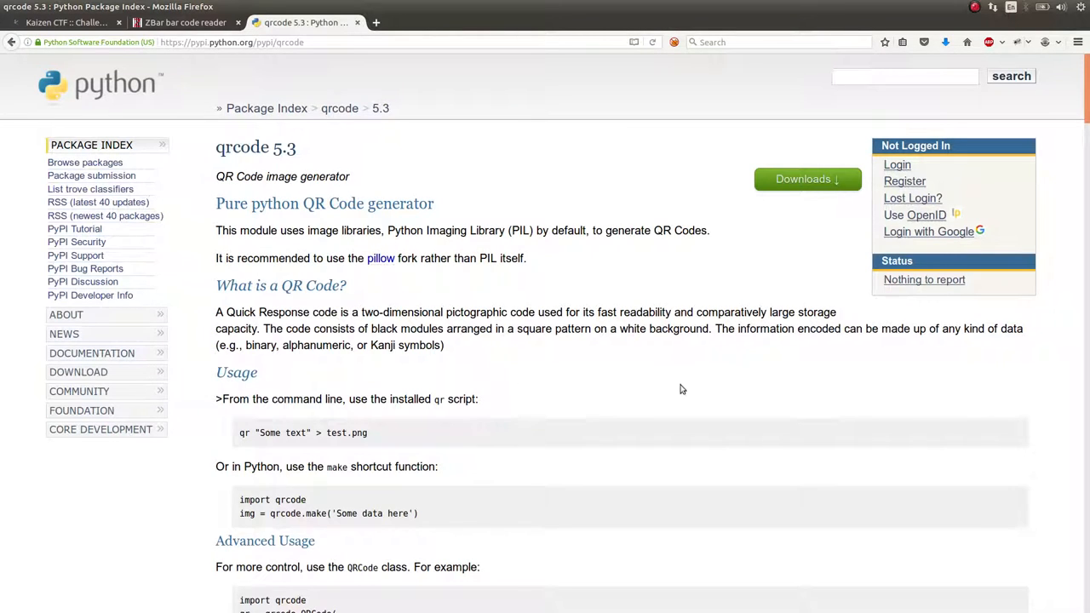
scroll("down", 3)
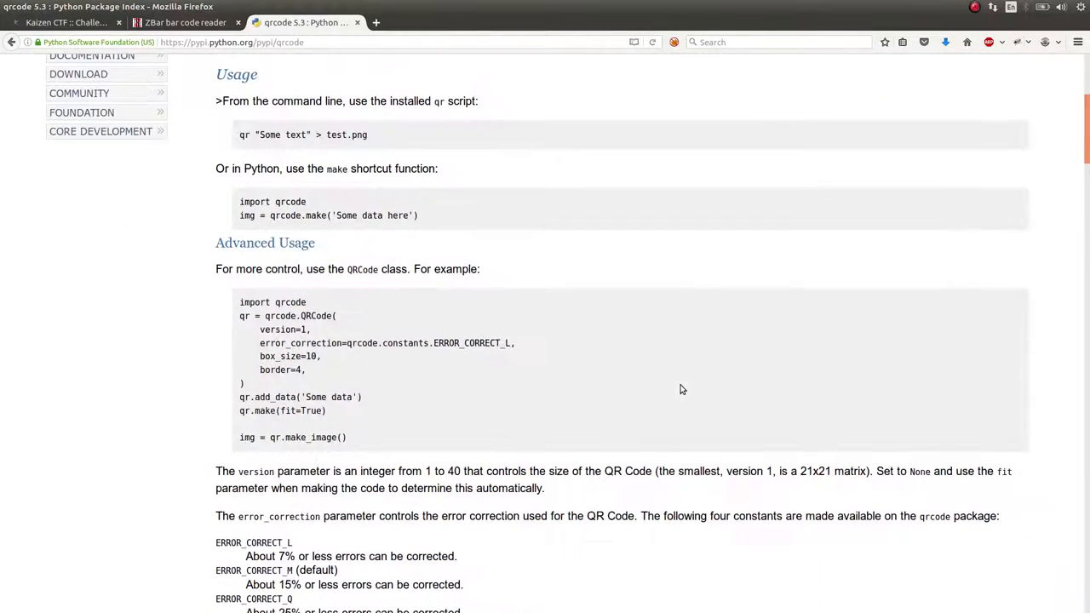
left_click(184, 22)
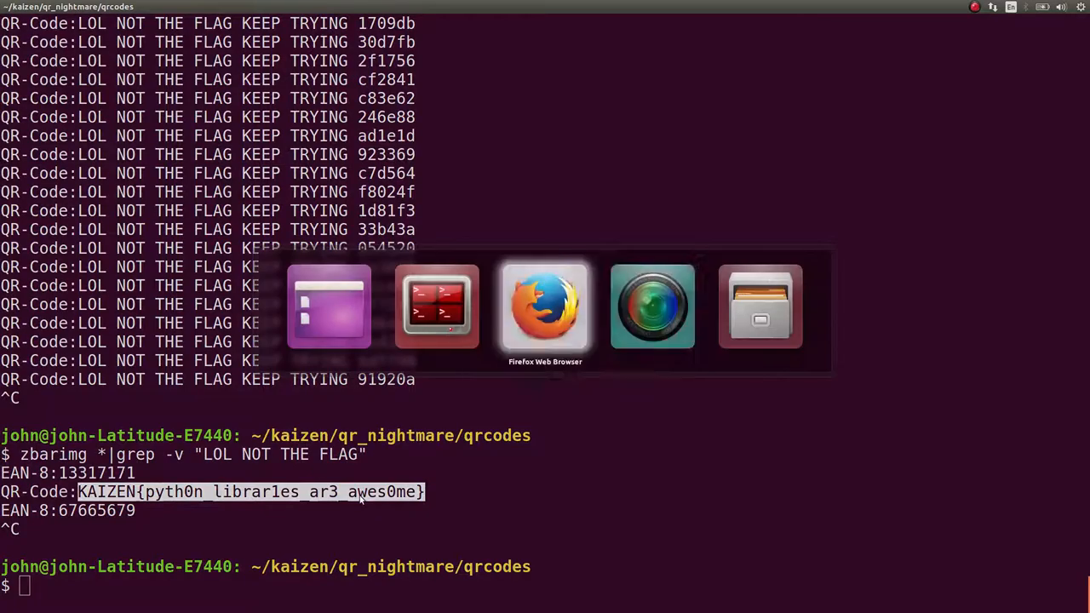
left_click(544, 307)
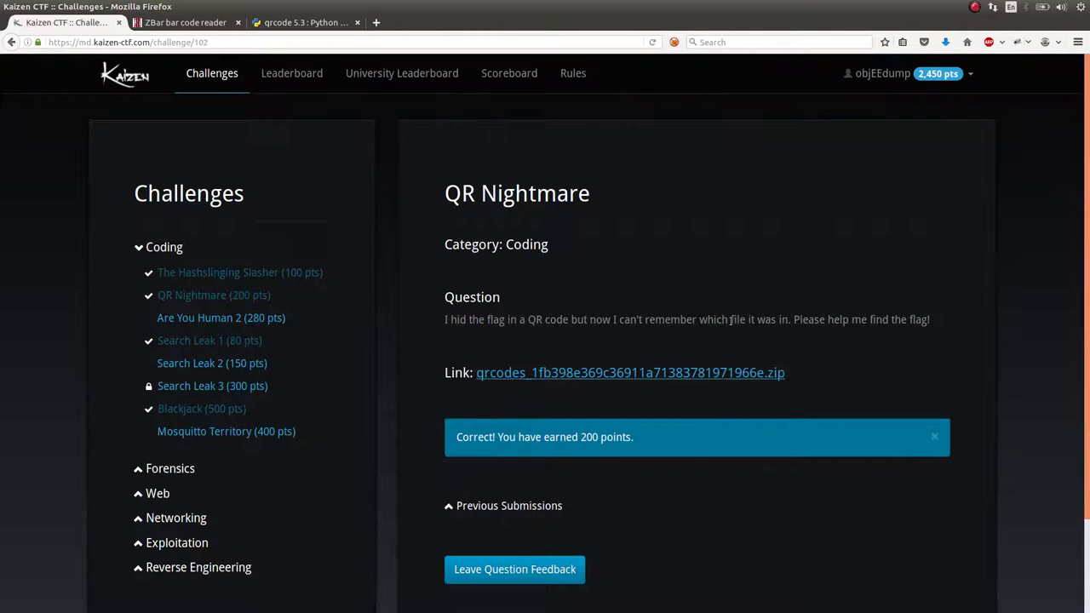
scroll("down", 3)
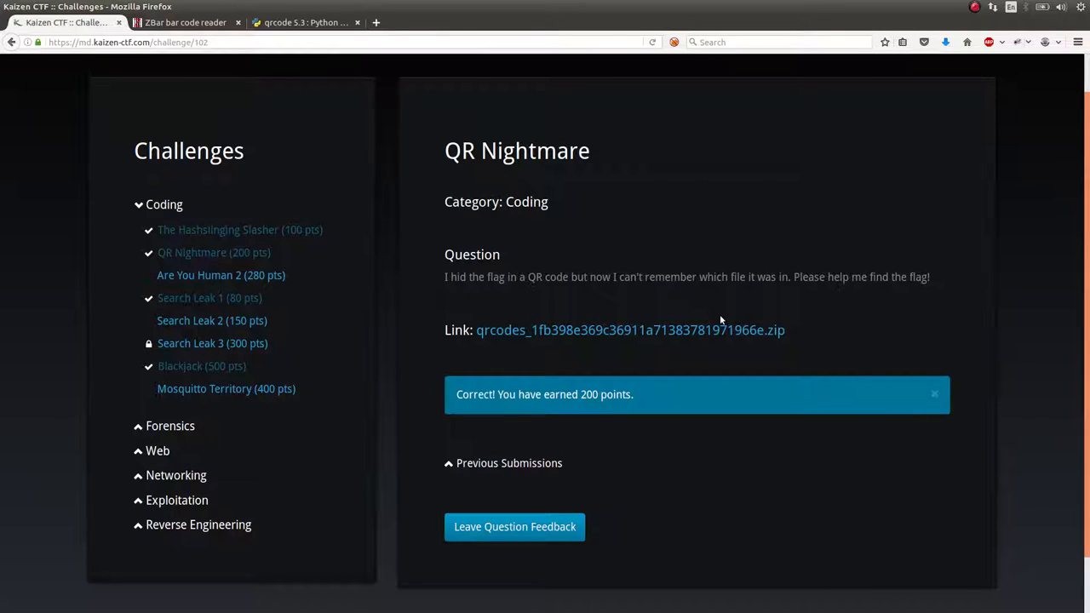
mouse_move(914, 433)
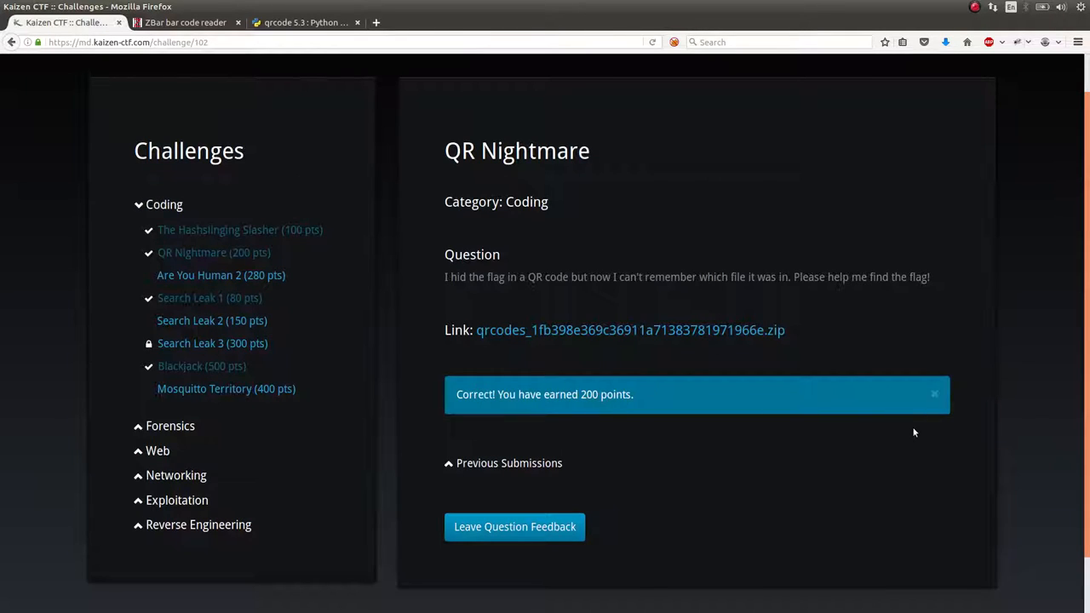